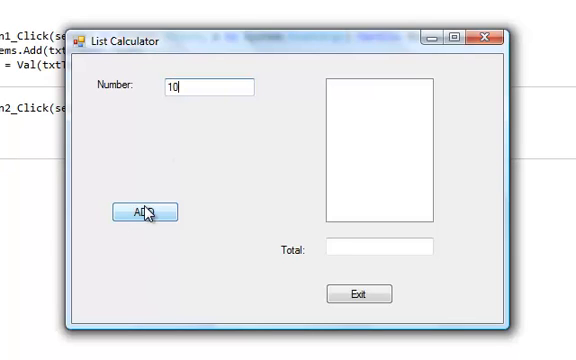
- Run the List Calculator, add 10 and 20 for a total of 30, then exit it
click(146, 212)
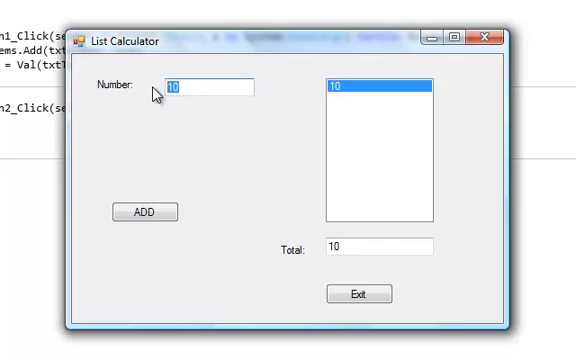
click(144, 212)
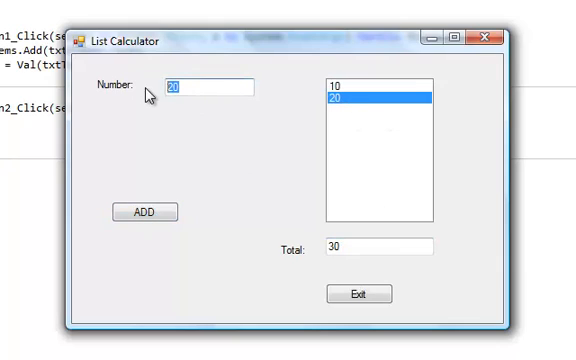
click(144, 212)
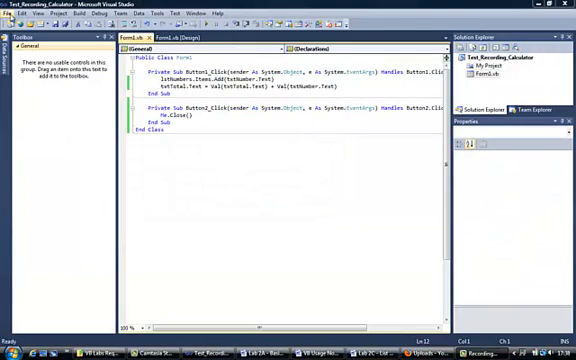
- Save all, keeping the project name Test_Recording_Calculator in the Save Project dialog
click(12, 12)
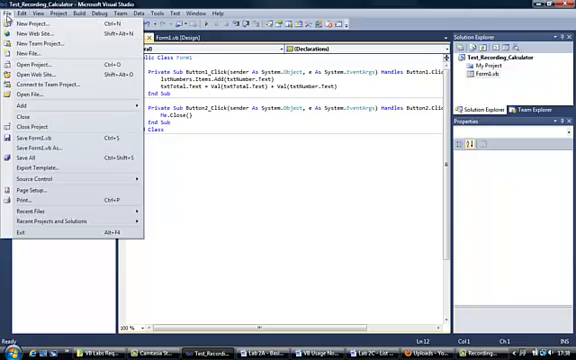
click(34, 28)
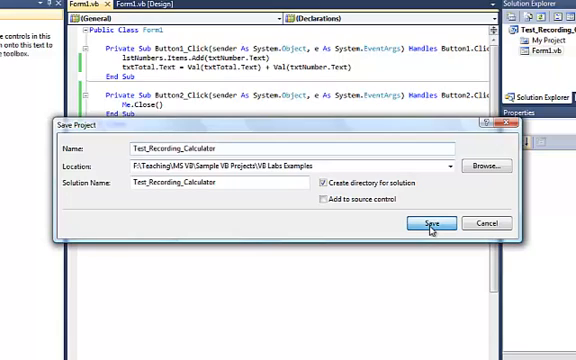
click(412, 222)
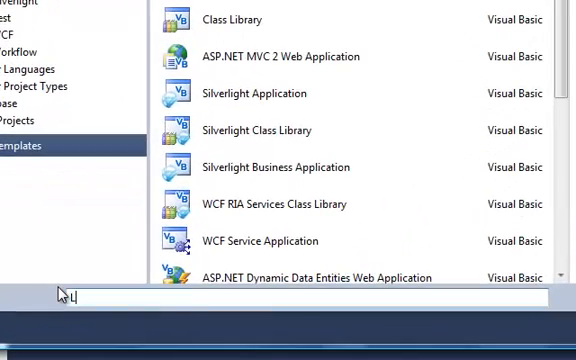
- Create the Windows Forms Application project named Lab2C_List_Calculator
text(Lab2C)
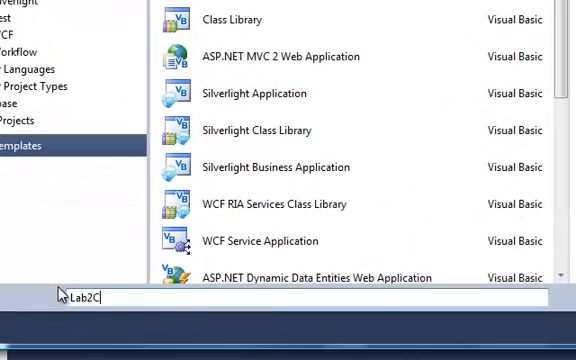
text(_List)
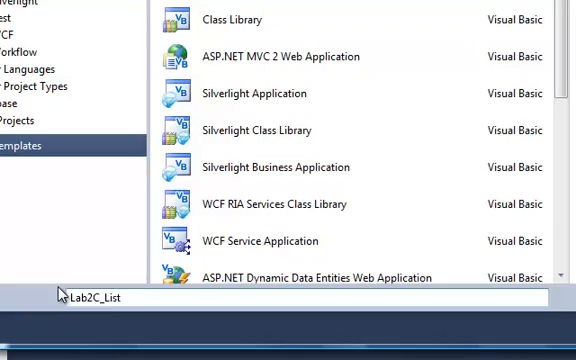
text(_Calculator)
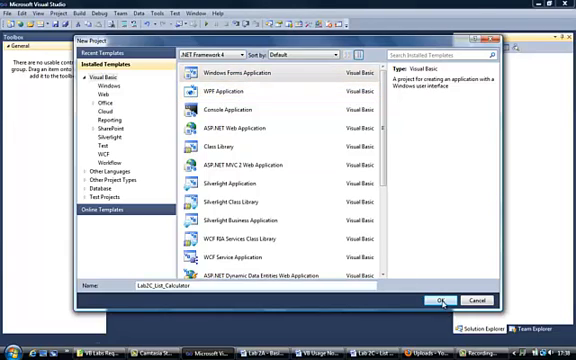
click(438, 300)
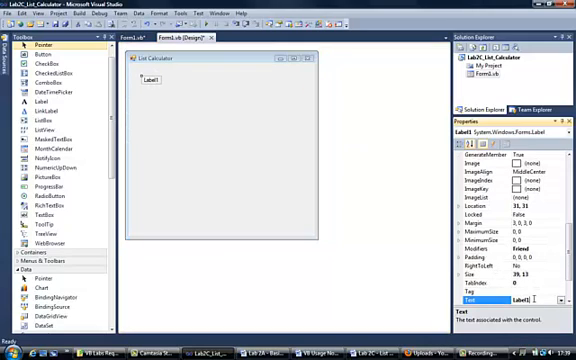
- Set the new label's Text property to Number
text(Number)
text(txt)
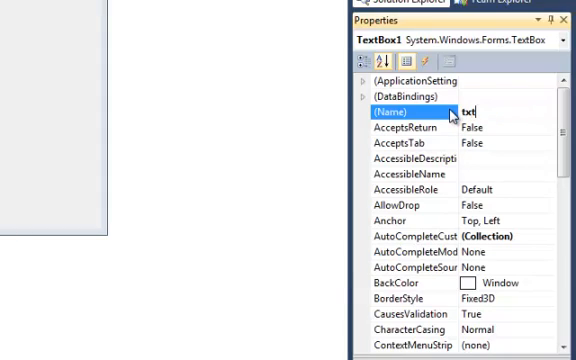
- Name the number entry text box txtNumber in the Properties window
text(Numbe)
text(lbx)
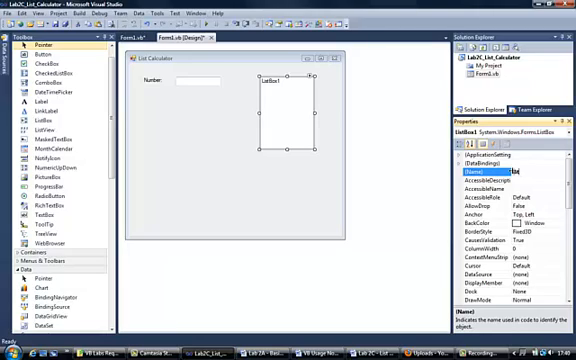
- Name the list box lstNumber and scroll the Properties window for the button's settings
text(lstNumbers)
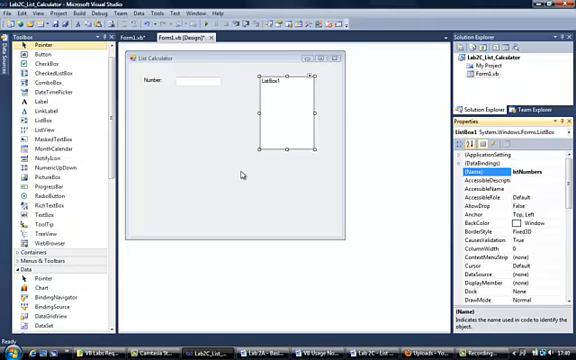
mouse_move(248, 176)
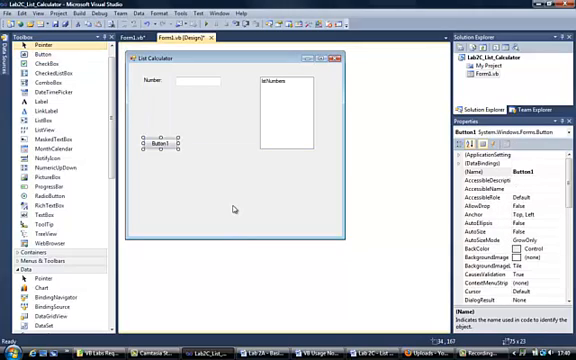
scroll(down, 3)
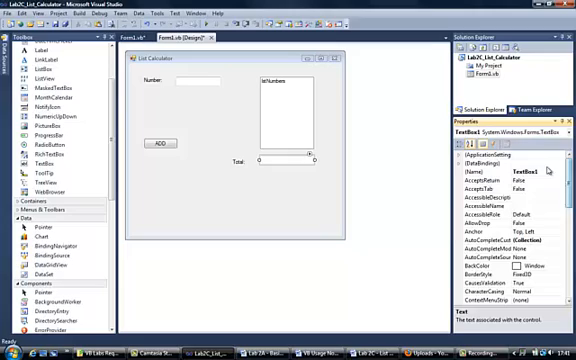
- Select the List Calculator form itself in the designer for resizing
click(476, 160)
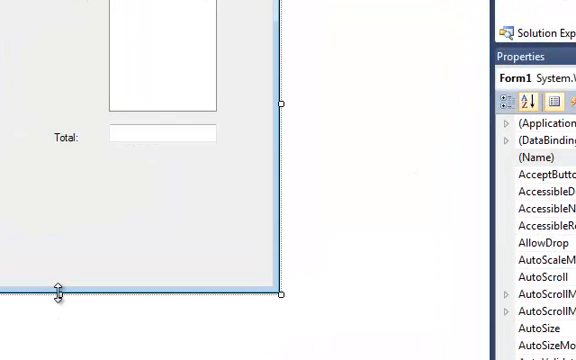
- Drag the form's sizing handle inward so it fits closely around its controls
drag(60, 296, 60, 200)
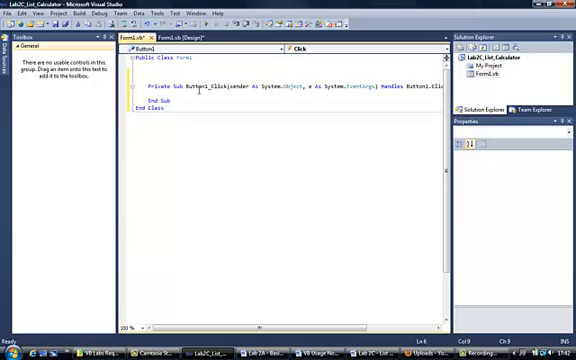
- Write lstNumbers.Items.Add(txtNumber.Text) in Button1_Click using IntelliSense
text(lstNumbers.)
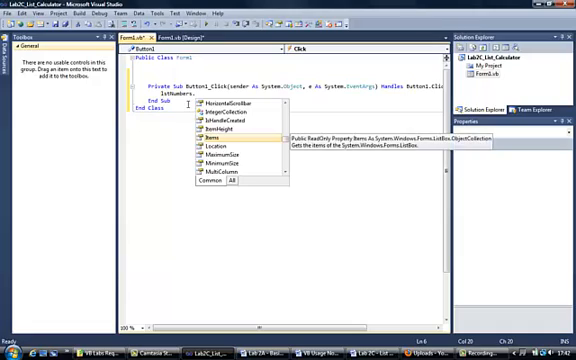
text(l)
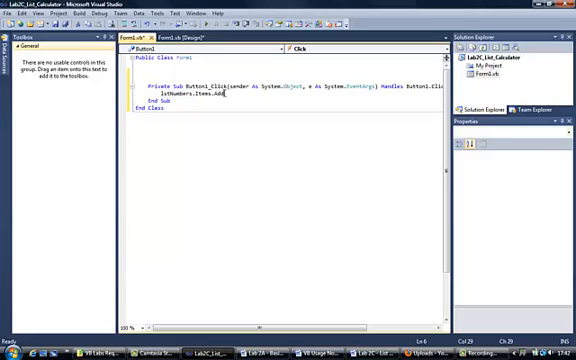
text(()
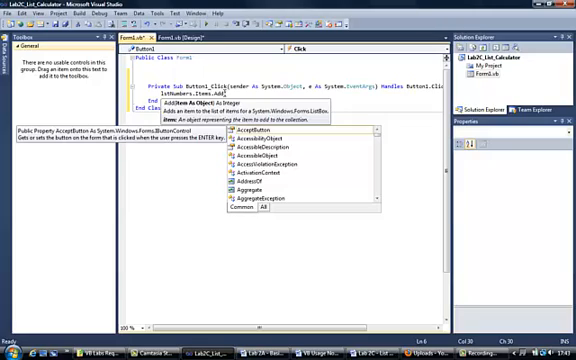
text(txtNumber)
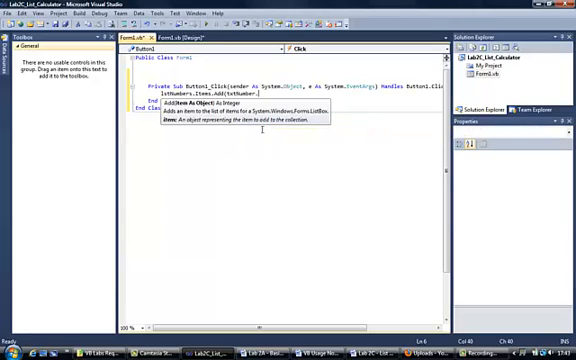
text(.text)
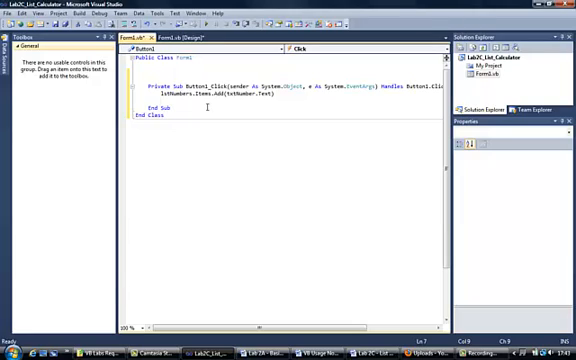
- Write txtTotal.Text = Val(txtTotal.Text) + Val(txtNumber.Text) in Button1_Click
text(txtTotal.Text =)
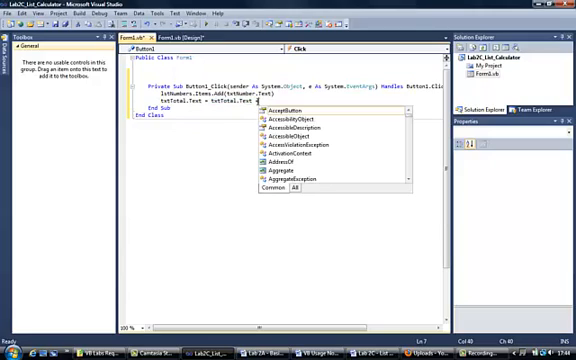
text(txtNumber.Text)
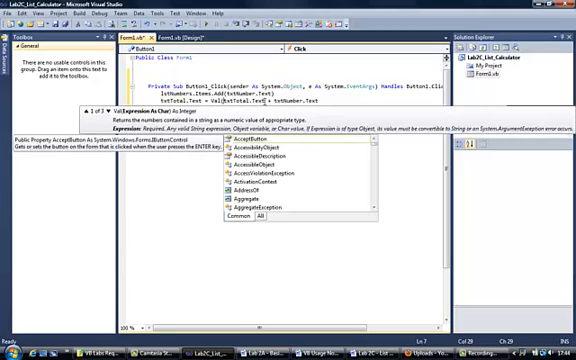
key(escape)
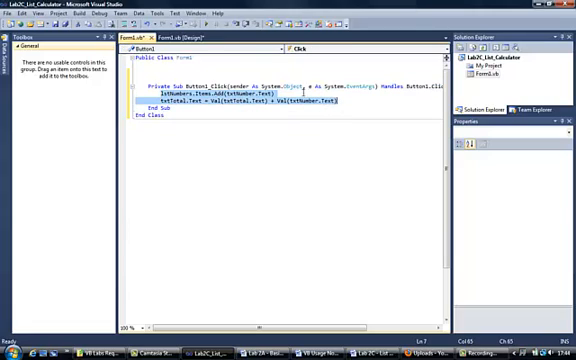
mouse_move(204, 36)
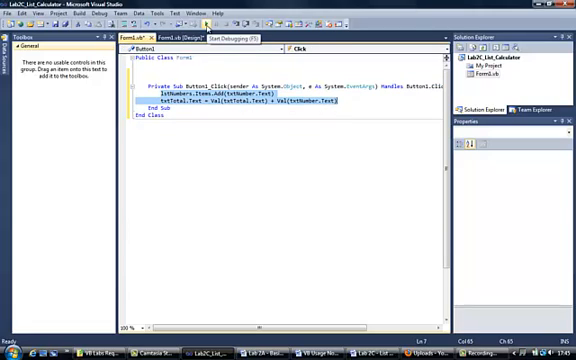